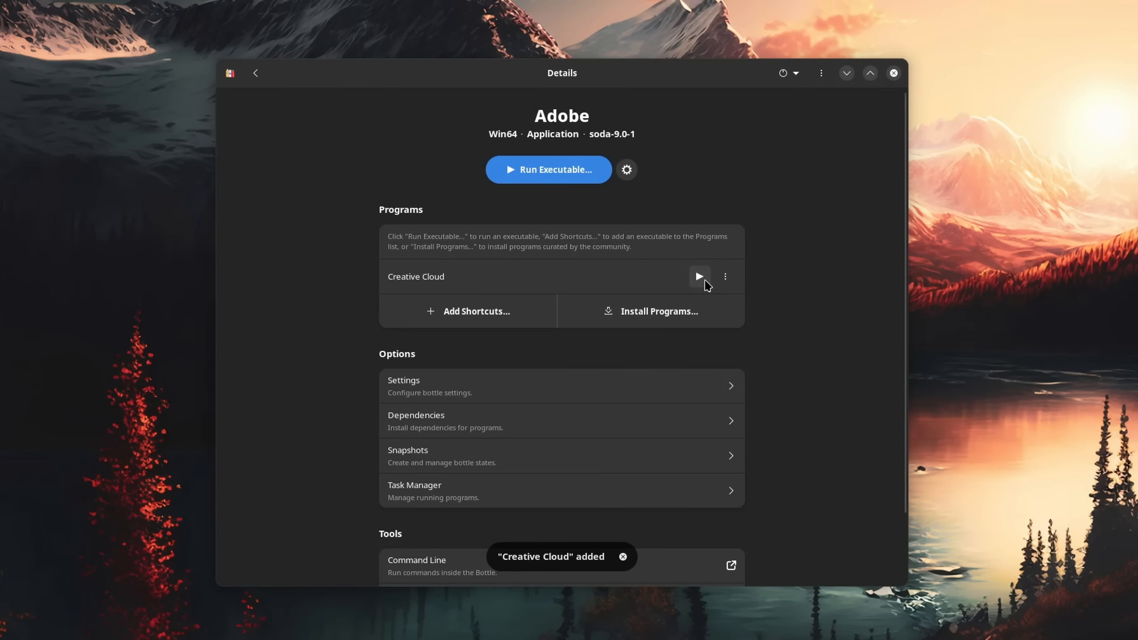
Step: Launch Creative Cloud from the Adobe bottle's Programs list and choose Repair at the missing-app warning
left_click(698, 277)
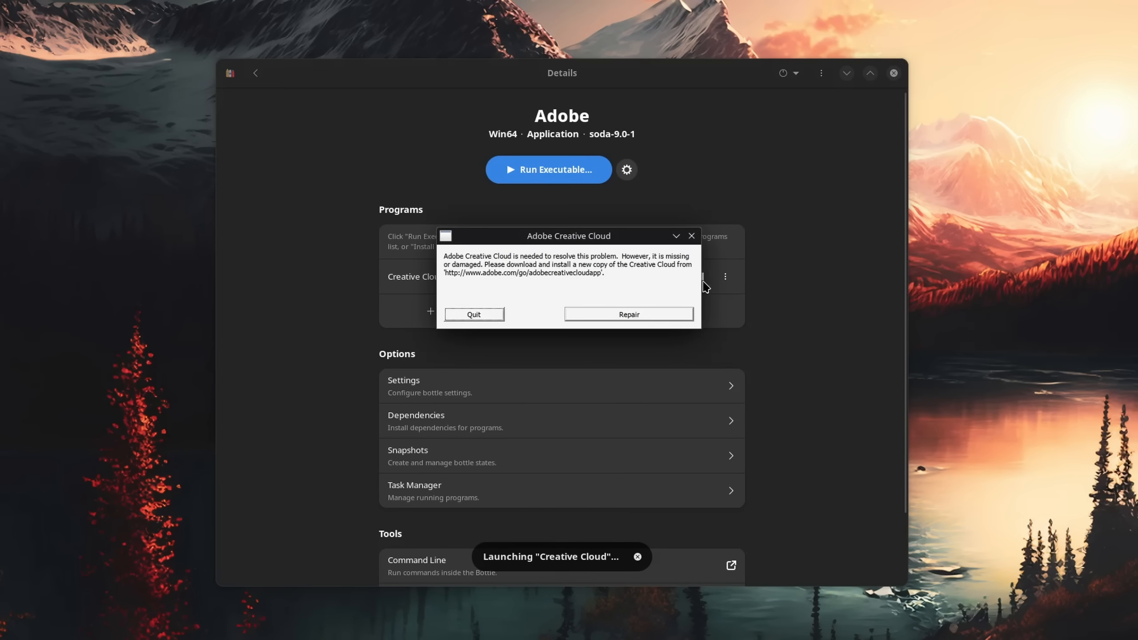
left_click(627, 314)
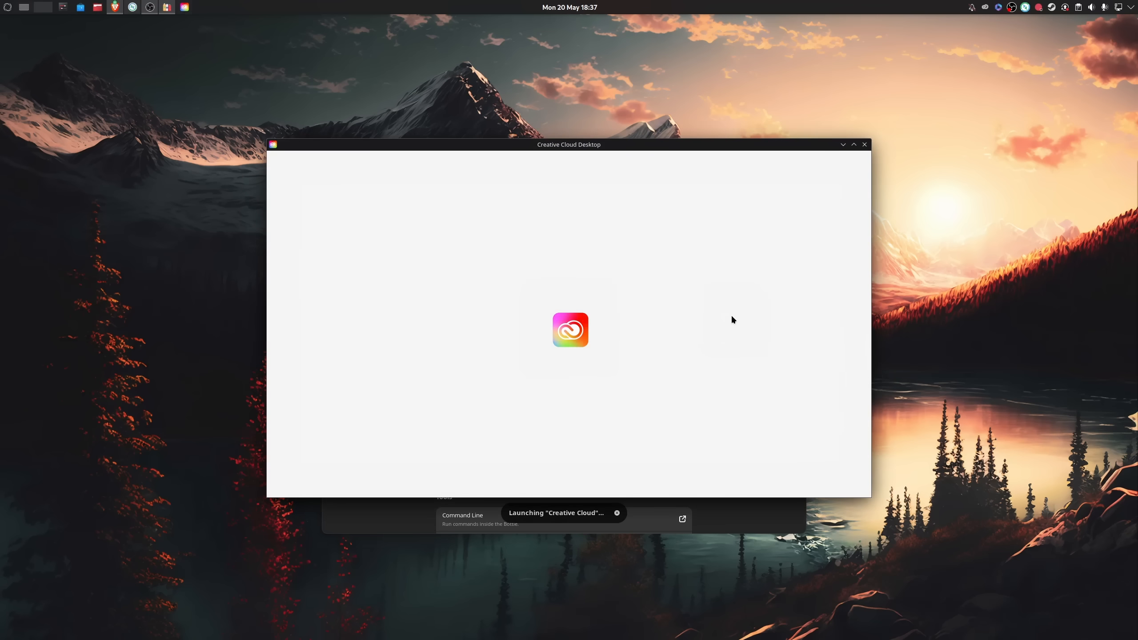